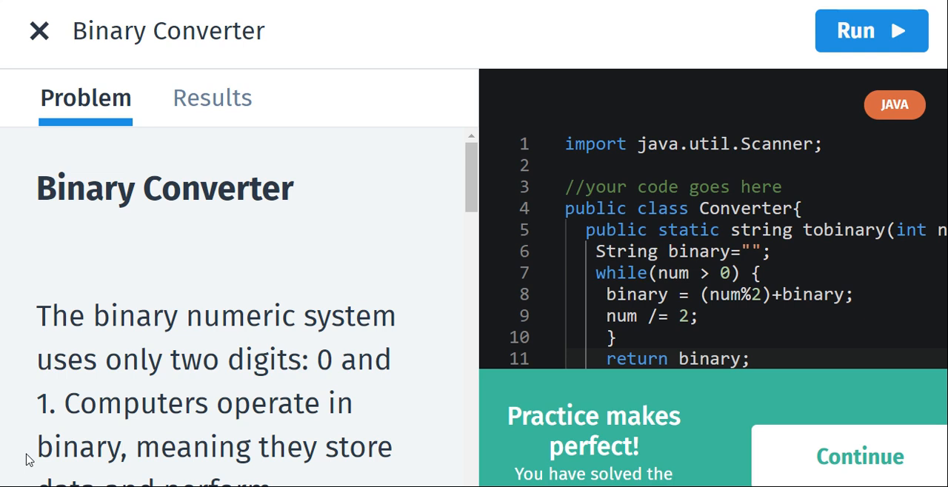
{"action": "mouse_move", "coordinate": [364, 249]}
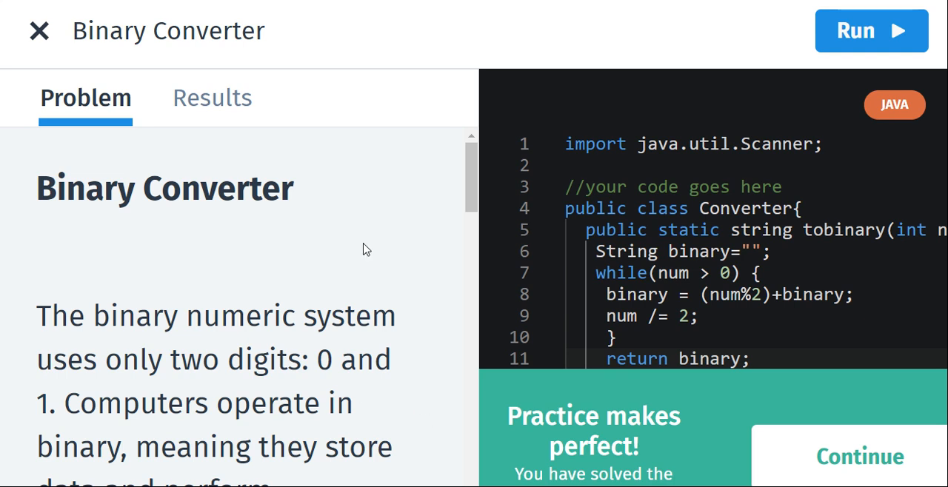
Scroll the Problem tab down to the code hint and clear the old Converter class.
{"action": "scroll", "scroll_direction": "down", "scroll_amount": 3}
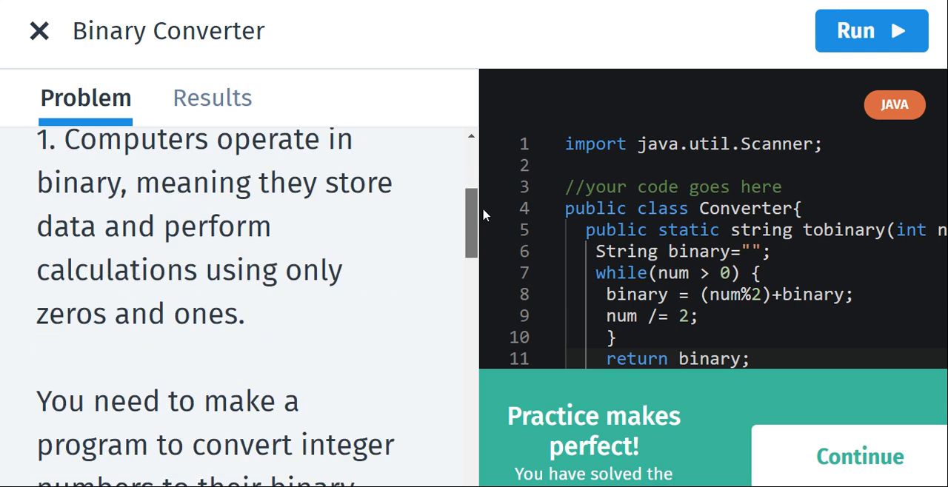
{"action": "scroll", "scroll_direction": "down", "scroll_amount": 3}
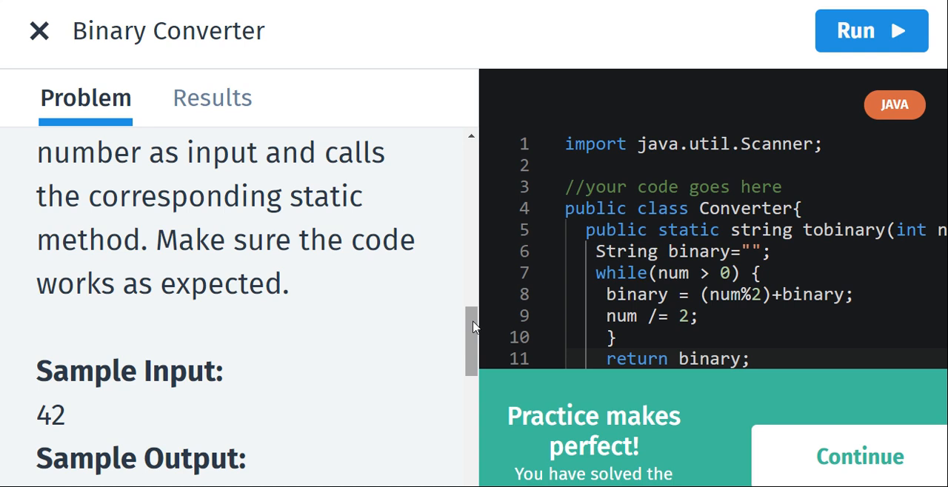
{"action": "scroll", "scroll_direction": "down", "scroll_amount": 3}
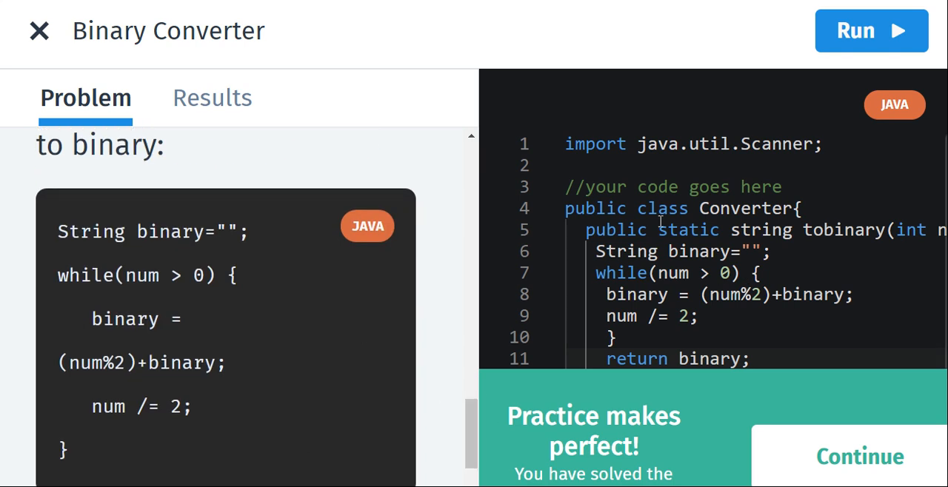
{"action": "mouse_move", "coordinate": [850, 204]}
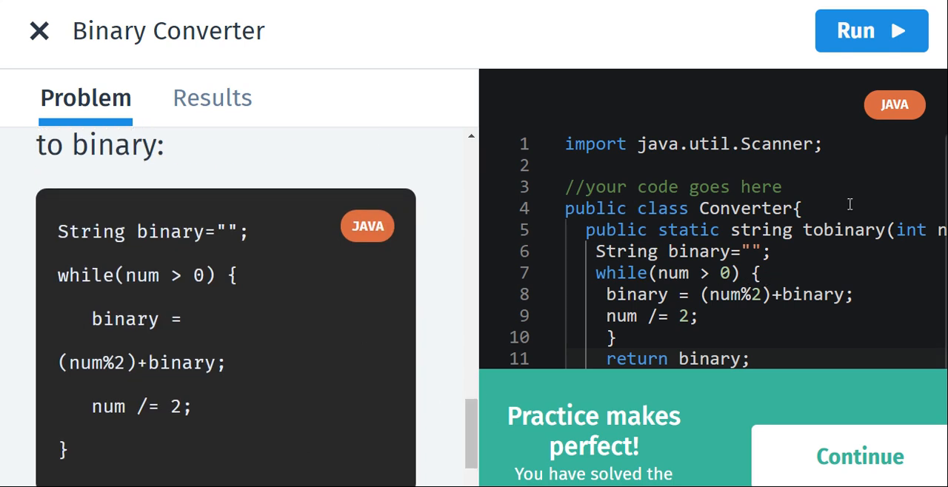
{"action": "scroll", "scroll_direction": "down", "scroll_amount": 3}
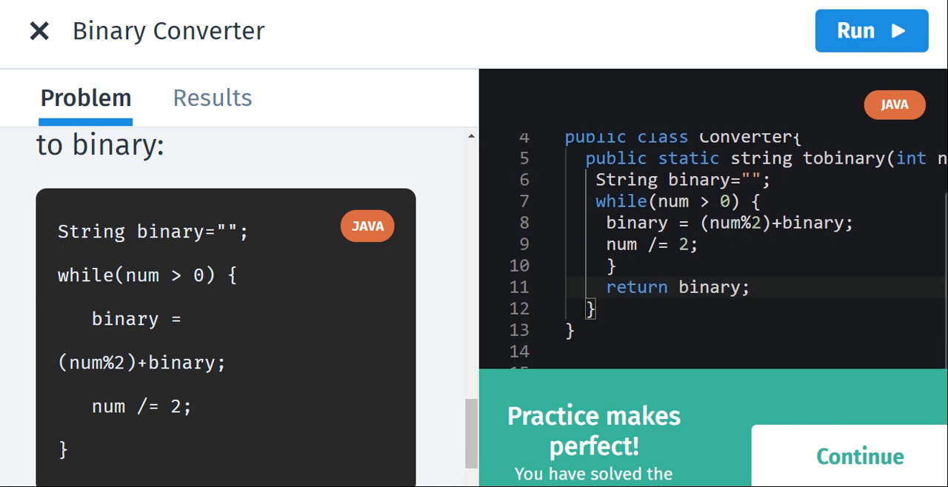
{"action": "scroll", "scroll_direction": "down", "scroll_amount": 3}
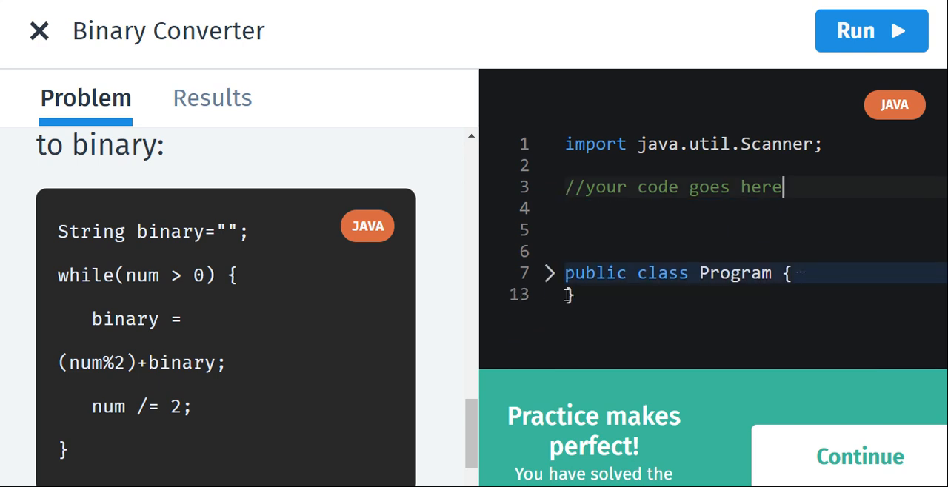
Fix the comment's final letter and unfold the Program class to show its main method.
{"action": "key", "text": "Backspace"}
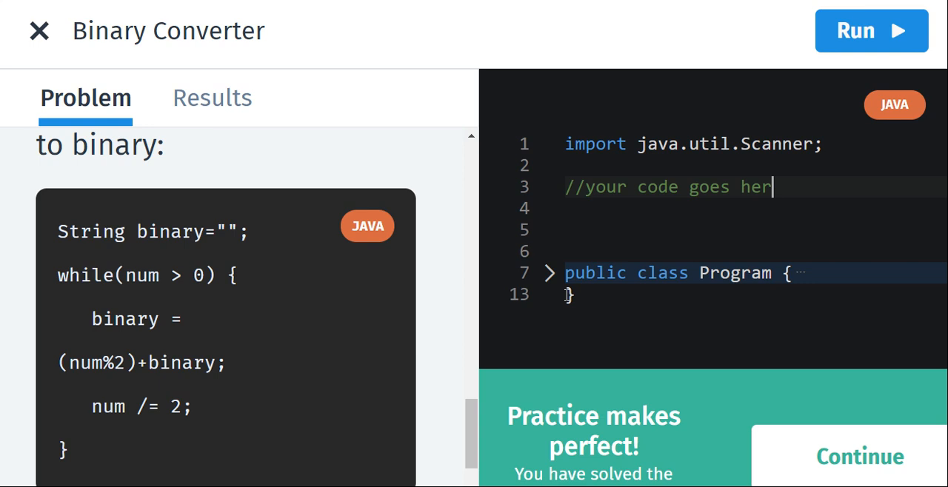
{"action": "type", "text": "e"}
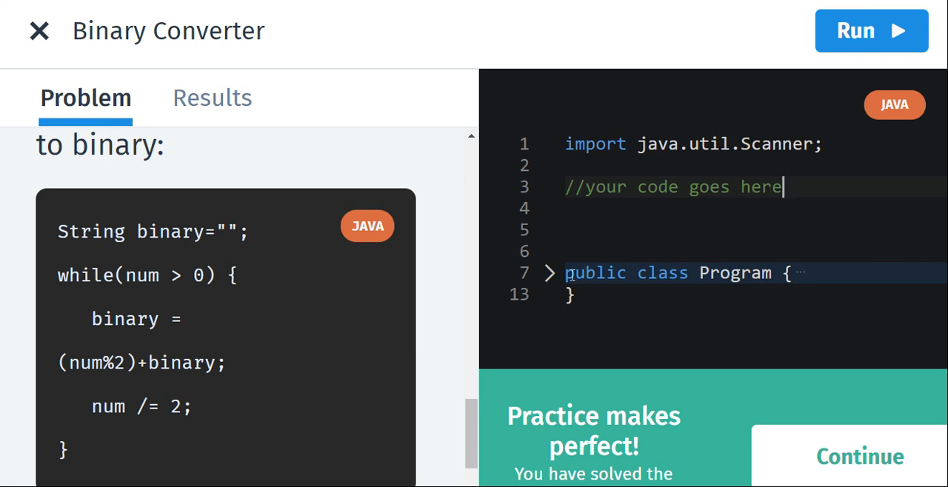
{"action": "left_click", "coordinate": [548, 273]}
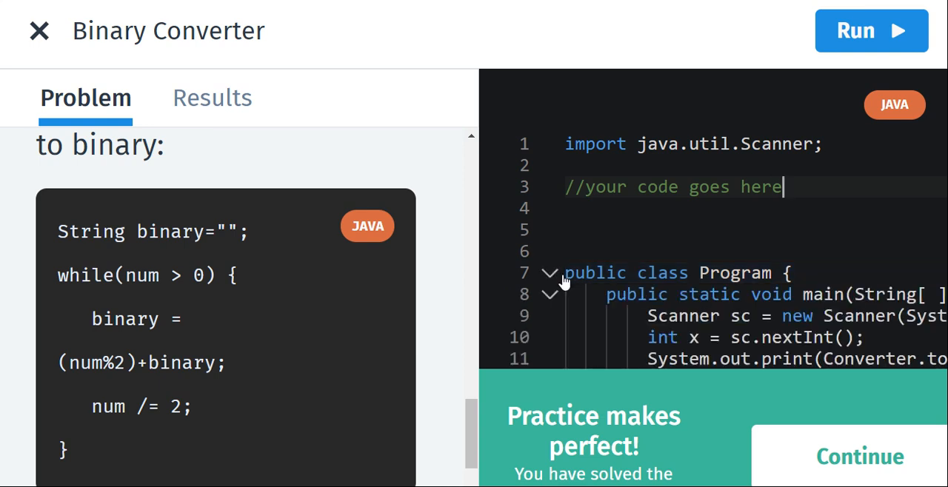
{"action": "left_click", "coordinate": [550, 272]}
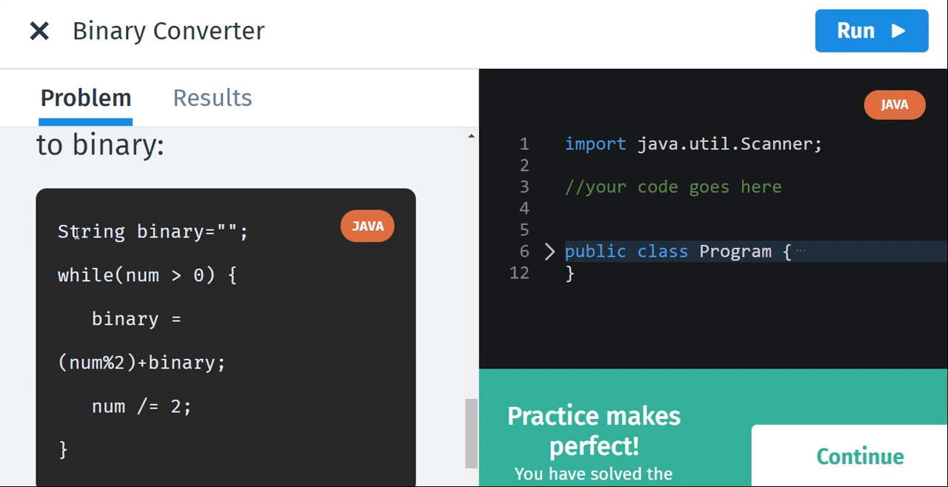
{"action": "mouse_move", "coordinate": [565, 243]}
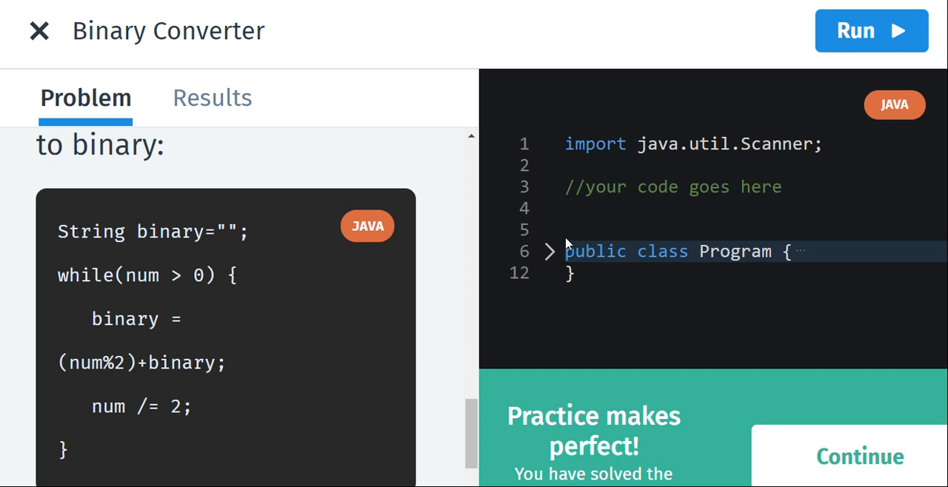
{"action": "left_click", "coordinate": [550, 252]}
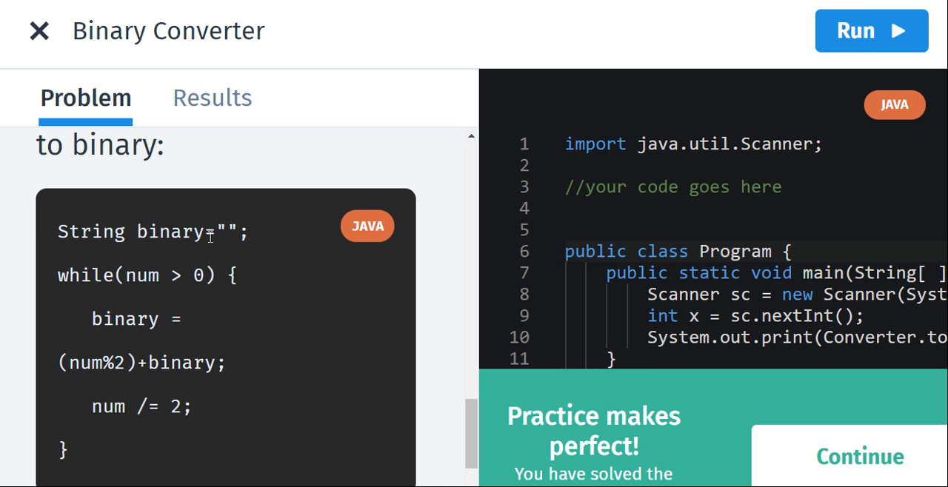
{"action": "mouse_move", "coordinate": [492, 438]}
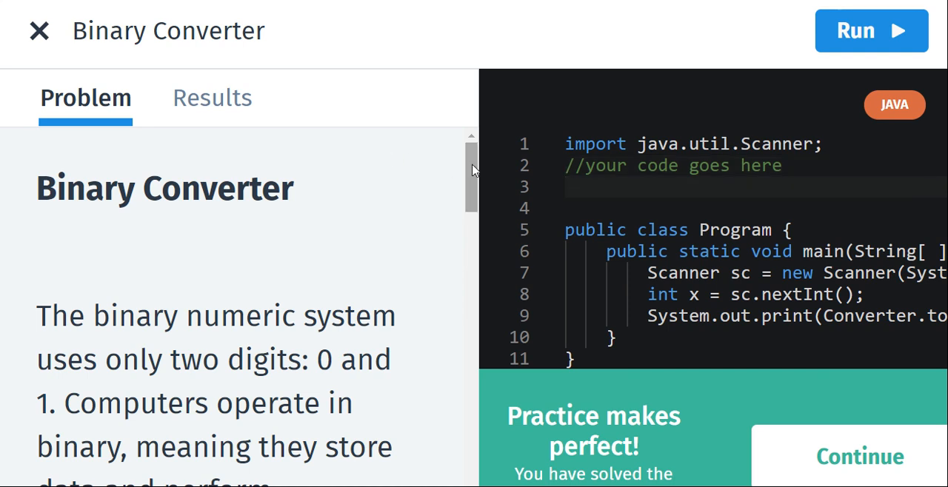
Write 'public class Converter{ }' on the blank line under the comment.
{"action": "scroll", "scroll_direction": "down", "scroll_amount": 3}
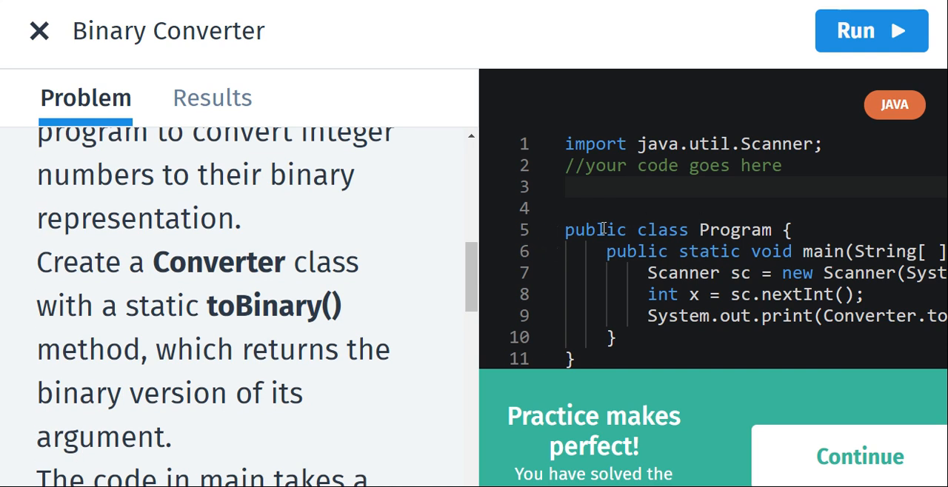
{"action": "left_click", "coordinate": [548, 229]}
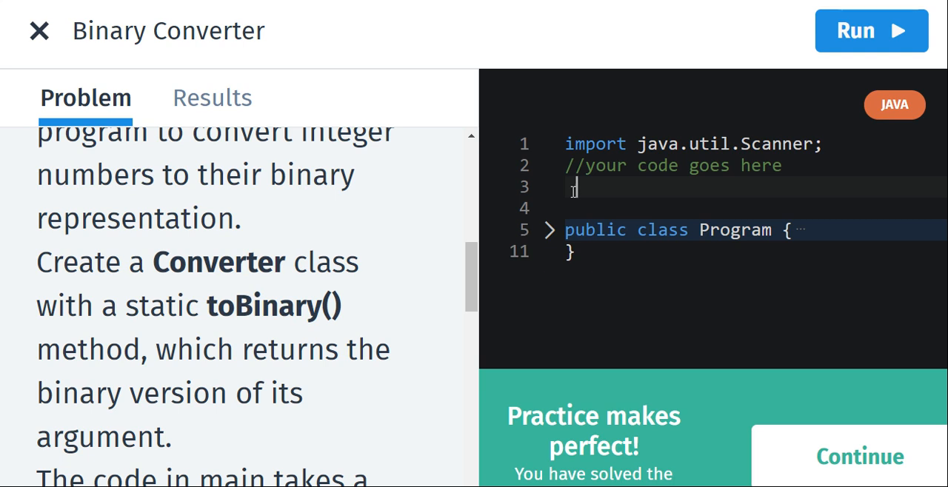
{"action": "type", "text": "p"}
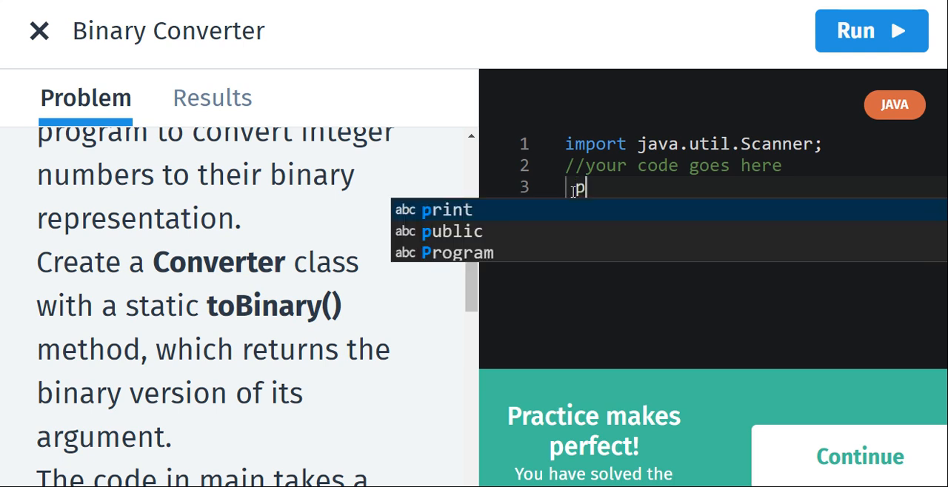
{"action": "type", "text": "ublc"}
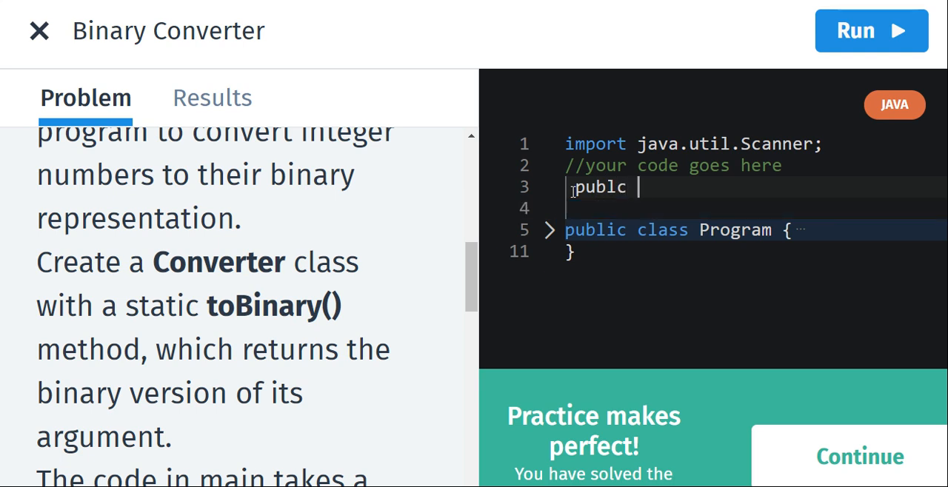
{"action": "type", "text": "i"}
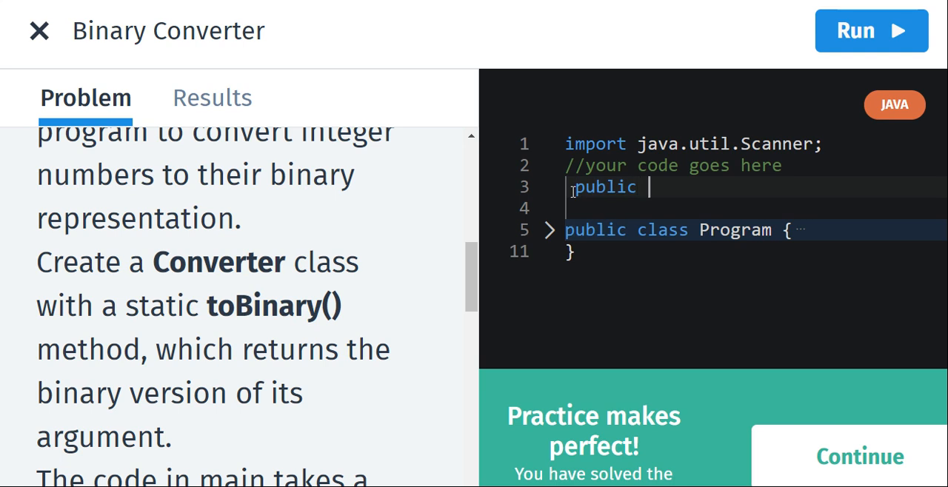
{"action": "type", "text": "cls"}
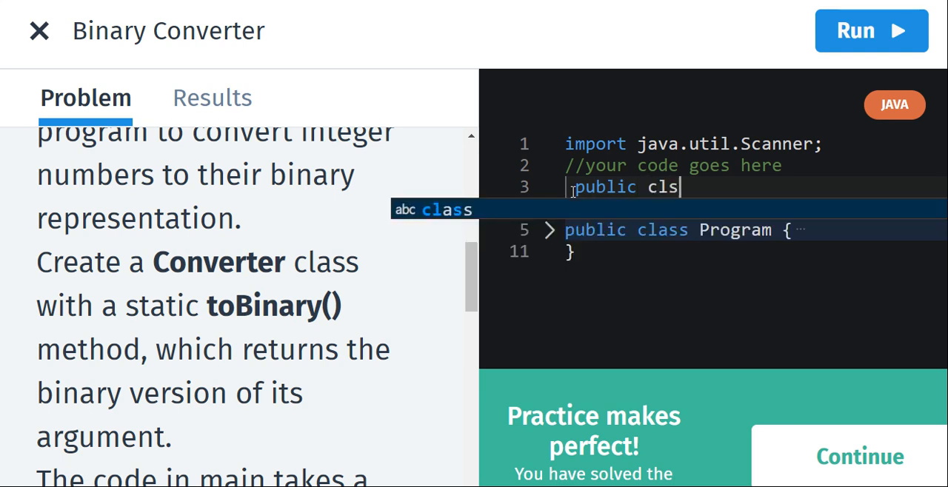
{"action": "type", "text": "ss"}
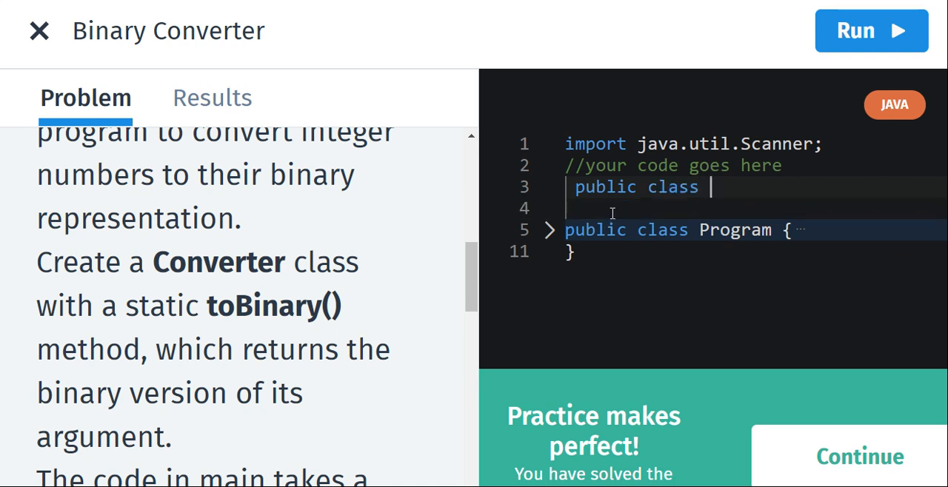
{"action": "type", "text": "Converter"}
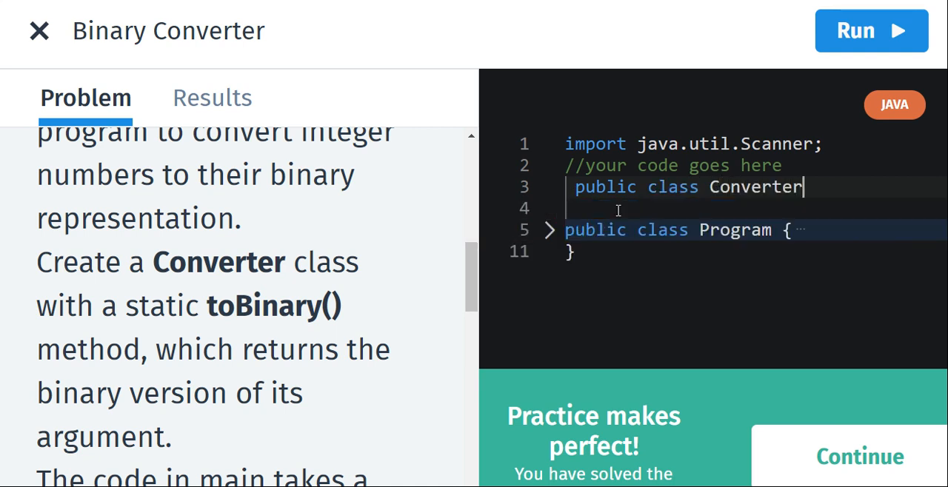
{"action": "type", "text": "{}"}
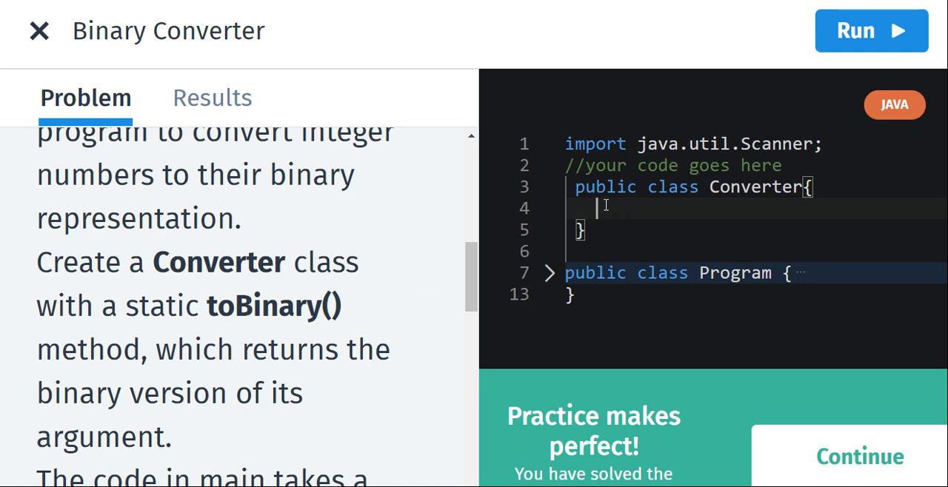
Write 'public static string tobinary(int num){ }' inside the Converter class.
{"action": "type", "text": "publ"}
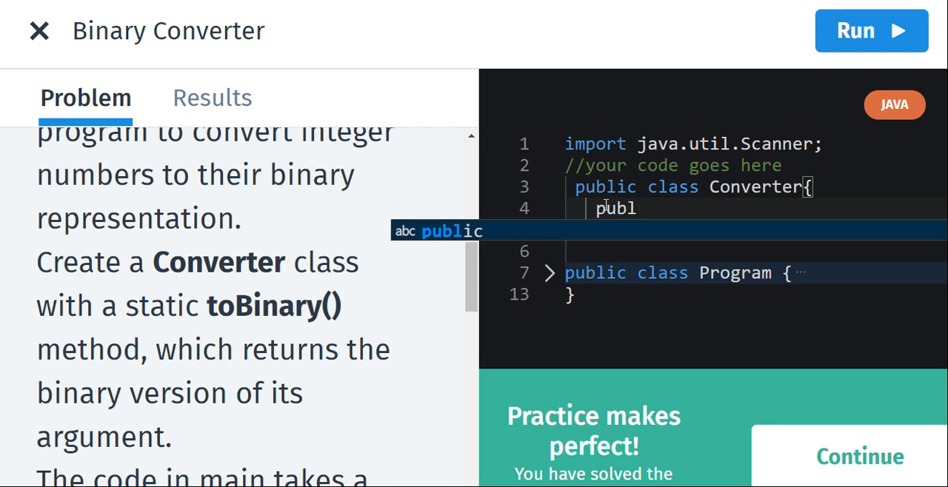
{"action": "type", "text": "i"}
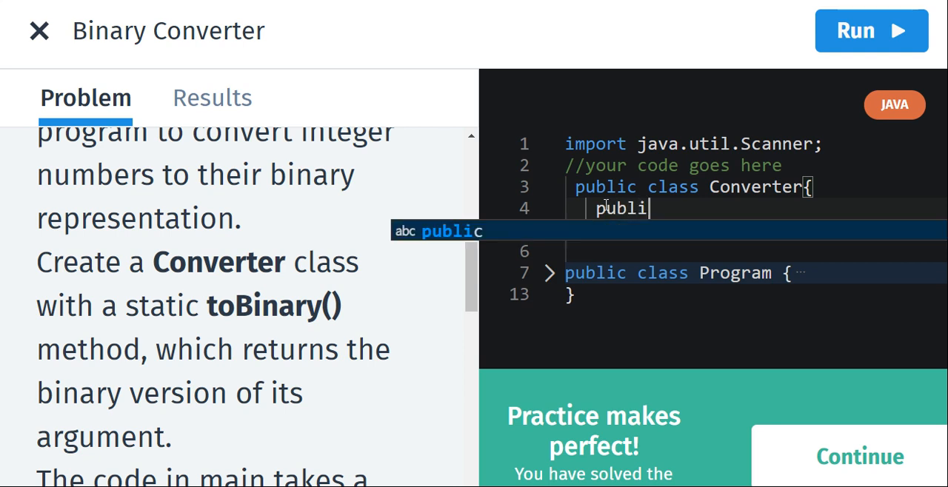
{"action": "type", "text": "c static"}
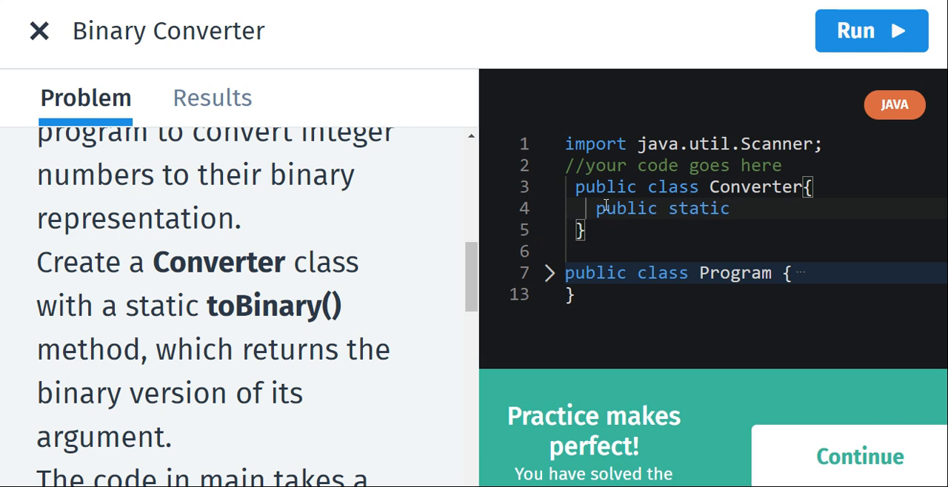
{"action": "type", "text": "string"}
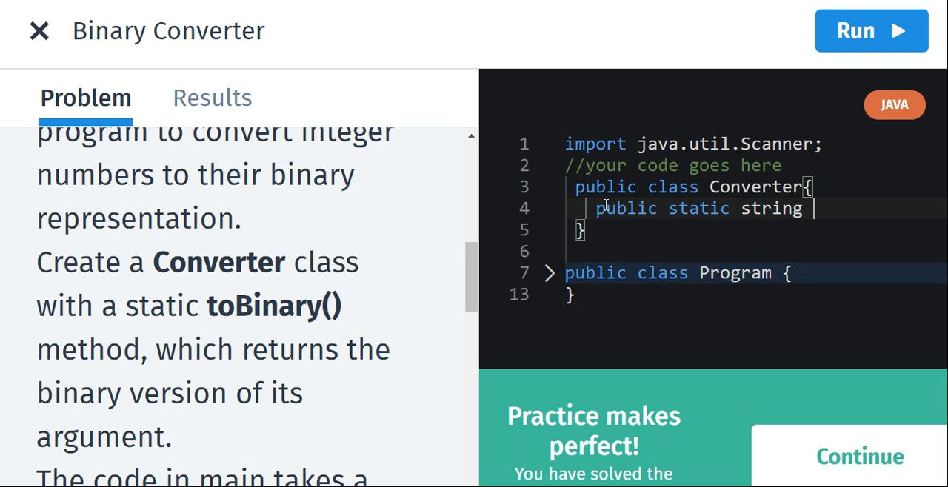
{"action": "type", "text": "tobi"}
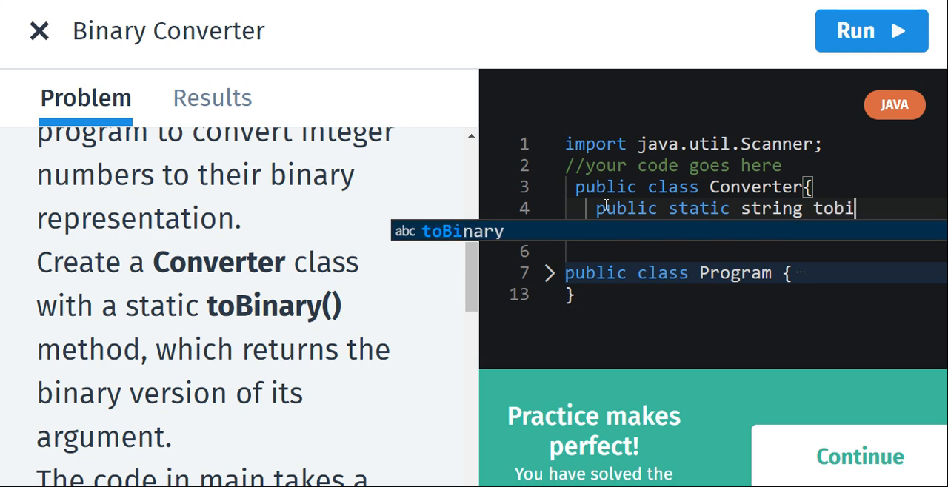
{"action": "type", "text": "nary"}
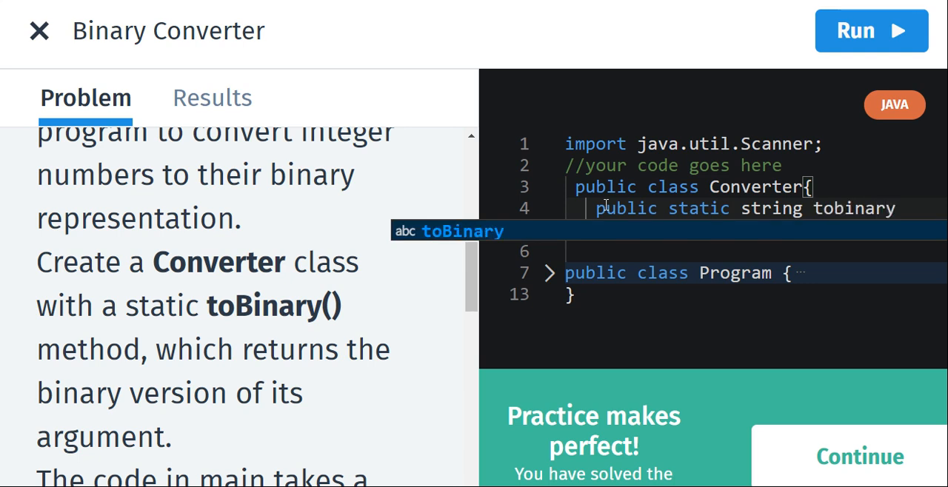
{"action": "type", "text": "()"}
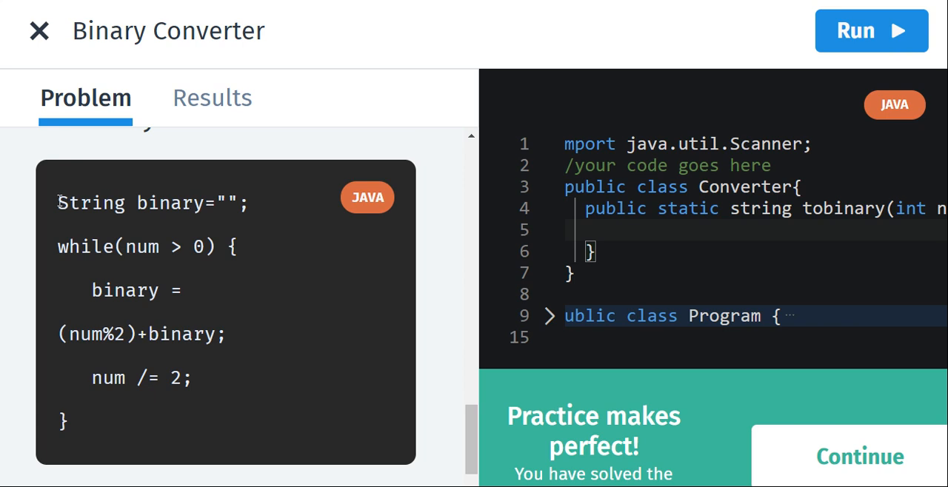
Copy the sample while loop that prepends num%2 to binary and halves num into tobinary.
{"action": "left_click_drag", "start_coordinate": [57, 201], "coordinate": [67, 427]}
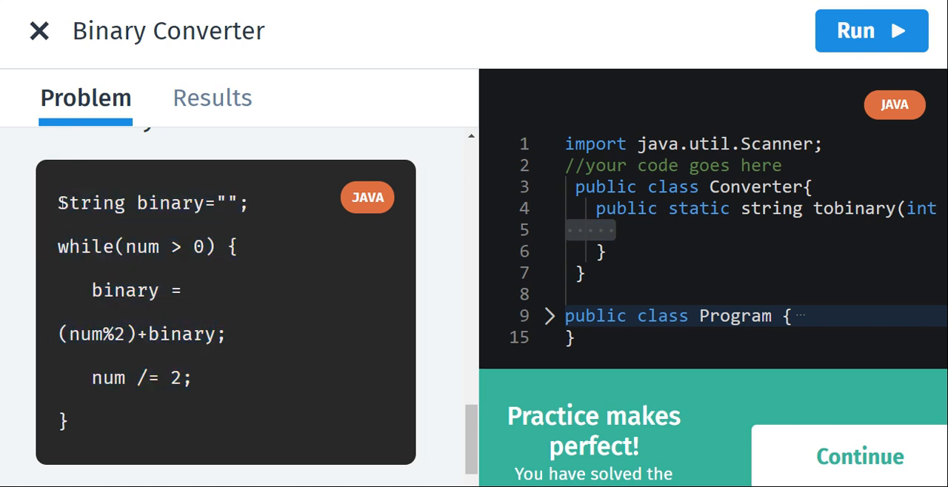
{"action": "left_click_drag", "start_coordinate": [57, 203], "coordinate": [66, 426]}
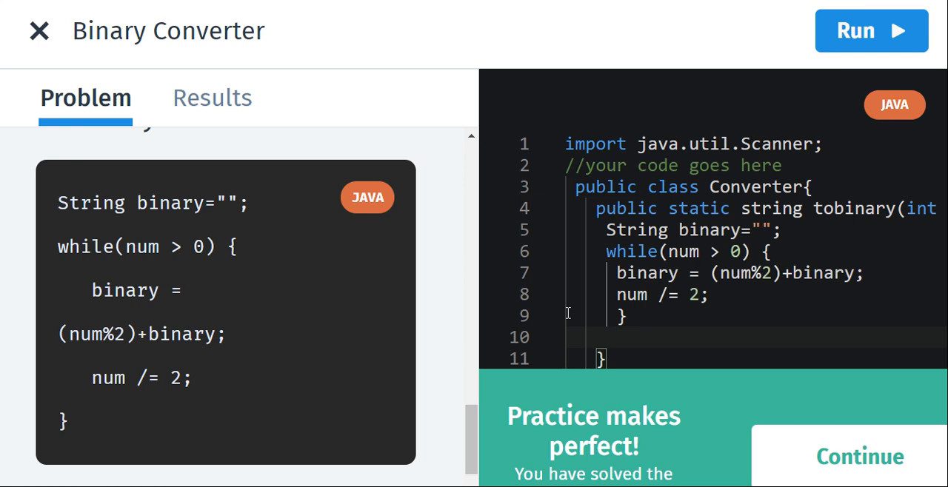
Add 'return binary;' after the while loop to complete tobinary.
{"action": "type", "text": "return"}
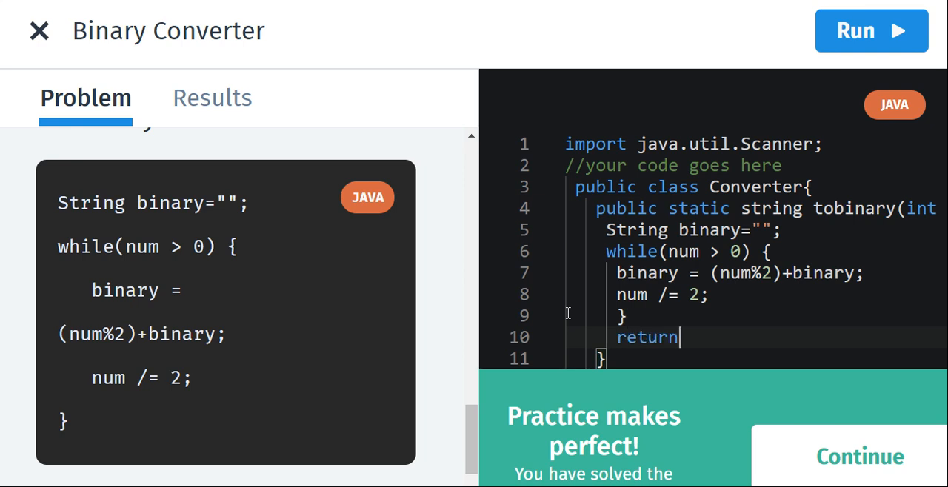
{"action": "type", "text": "bin"}
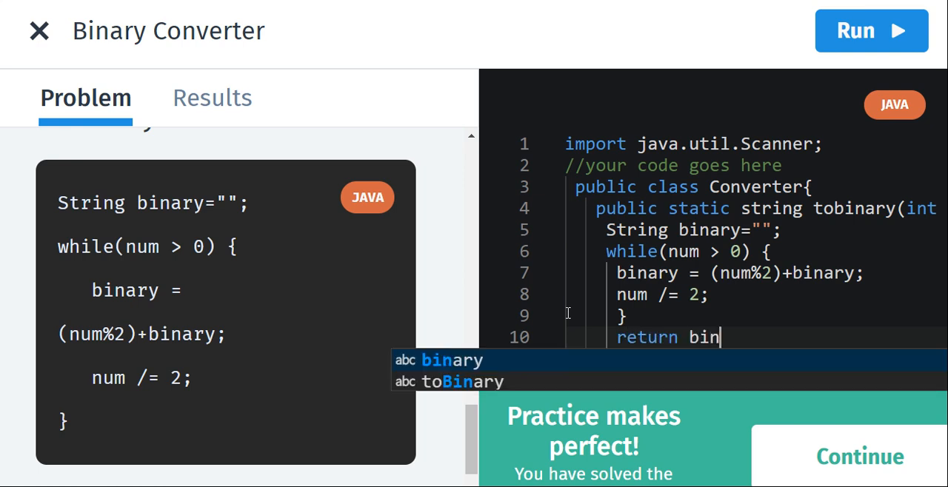
{"action": "type", "text": "ary"}
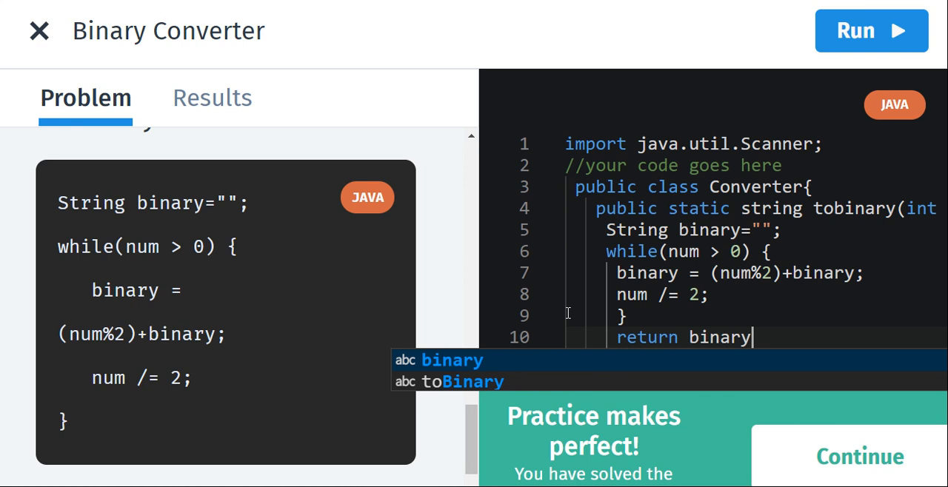
{"action": "type", "text": ":"}
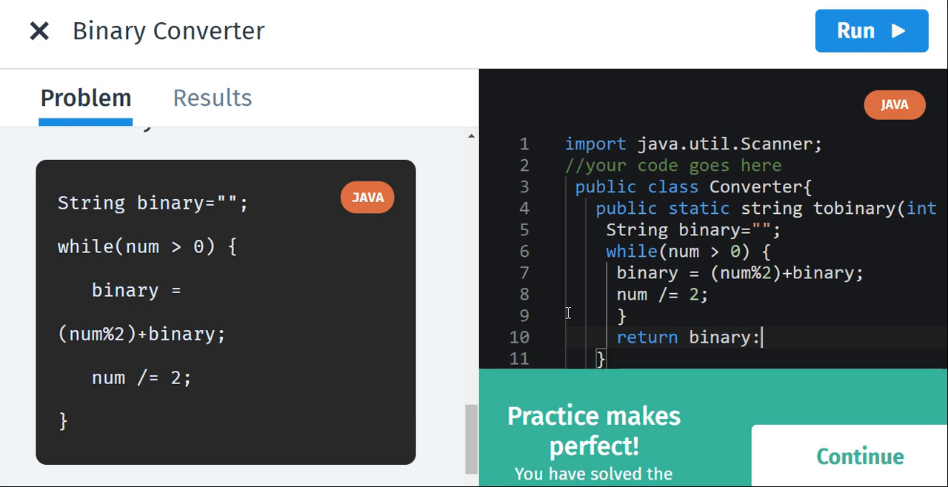
{"action": "type", "text": ";"}
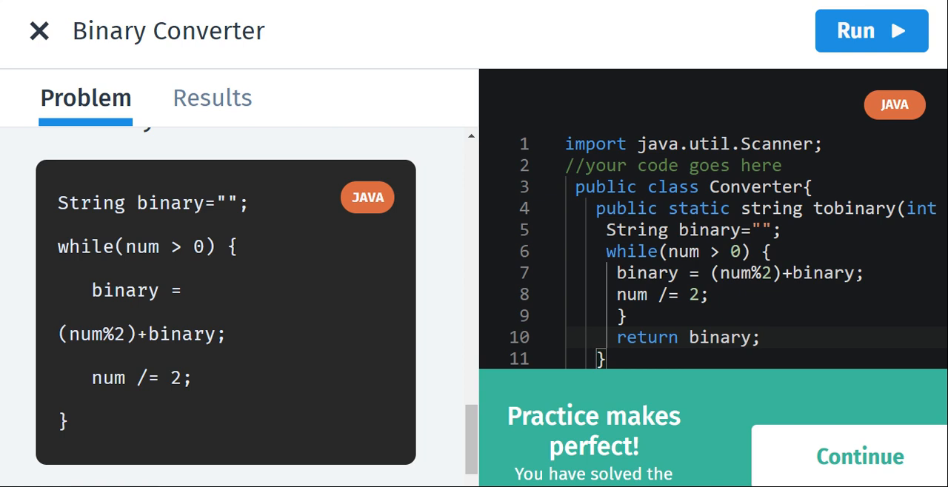
Run the solution and expand Test Case 2, confirming outputs 111 and 1110010 match.
{"action": "left_click", "coordinate": [211, 98]}
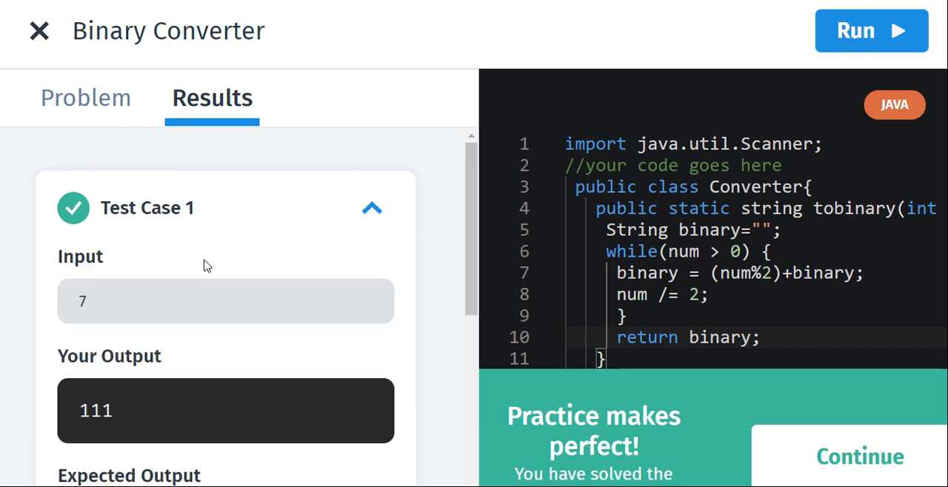
{"action": "mouse_move", "coordinate": [472, 222]}
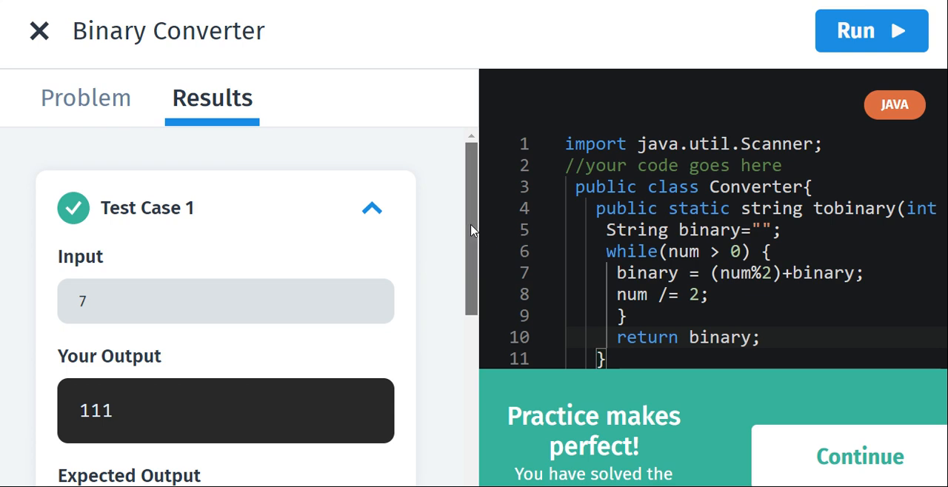
{"action": "scroll", "scroll_direction": "down", "scroll_amount": 3}
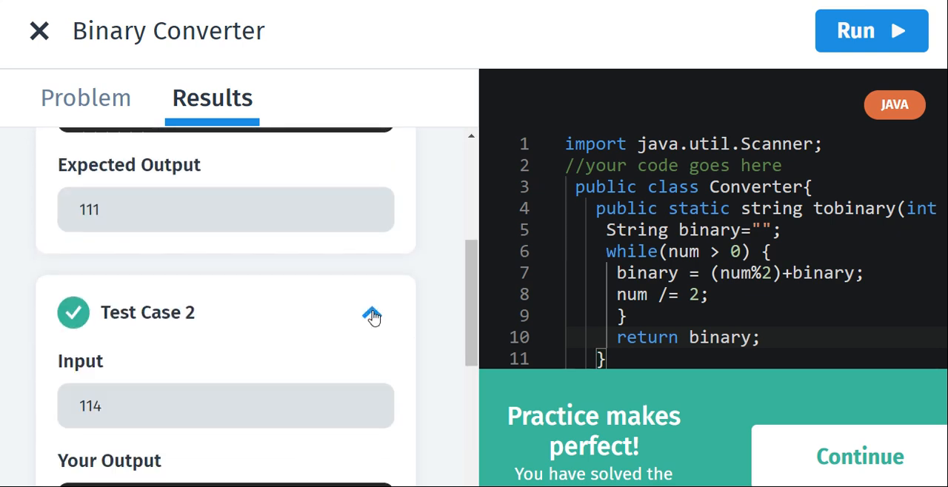
{"action": "left_click", "coordinate": [372, 312]}
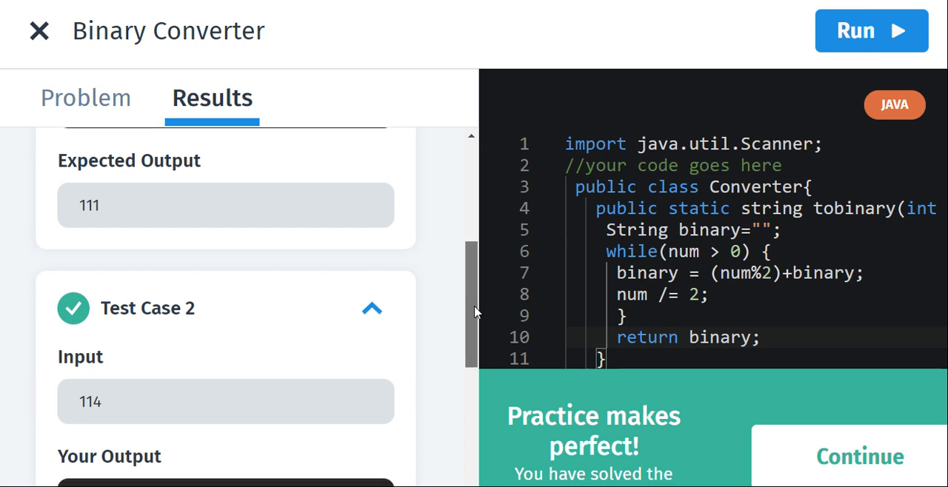
{"action": "scroll", "scroll_direction": "down", "scroll_amount": 3}
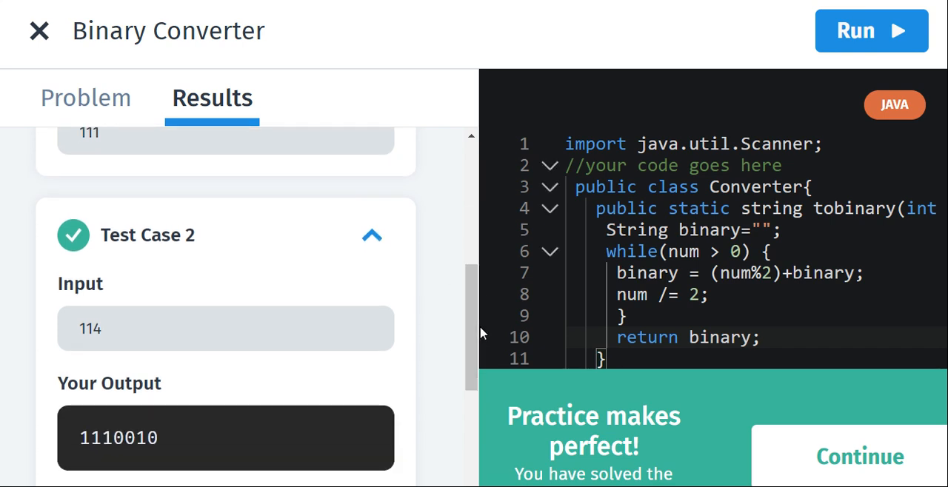
{"action": "mouse_move", "coordinate": [474, 326]}
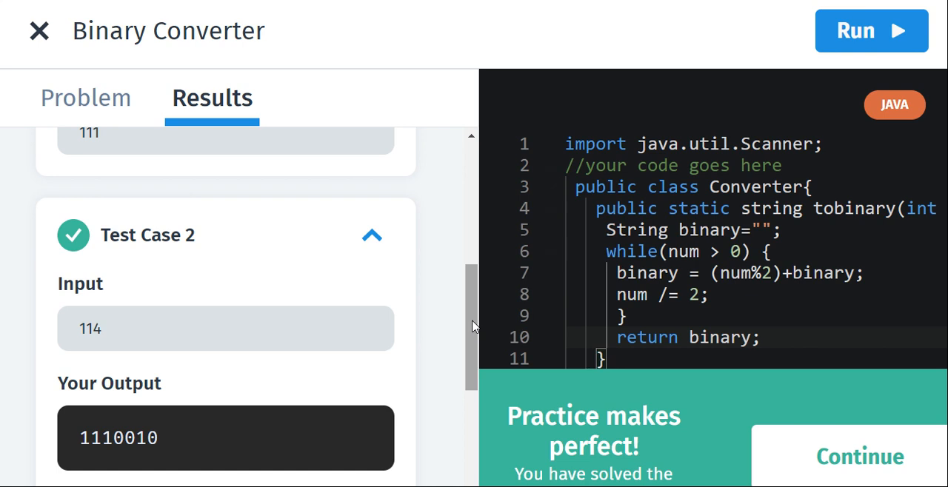
{"action": "scroll", "scroll_direction": "down", "scroll_amount": 3}
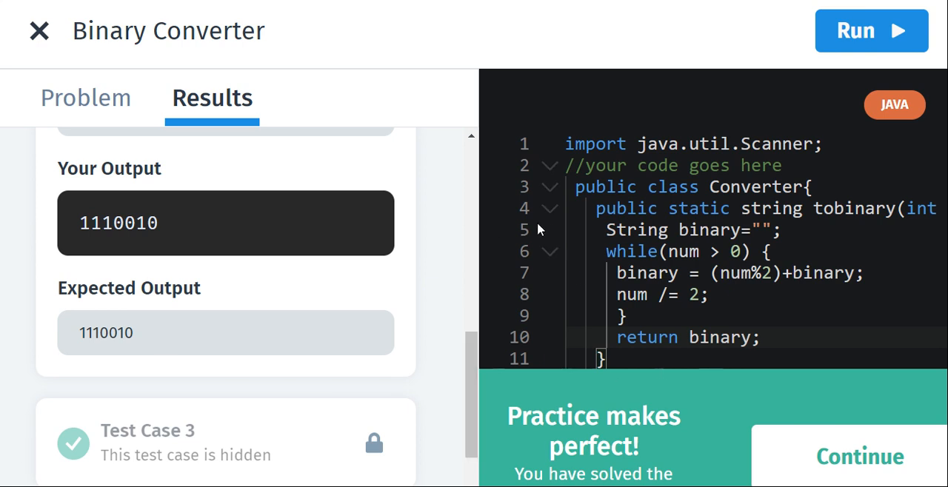
{"action": "mouse_move", "coordinate": [554, 236]}
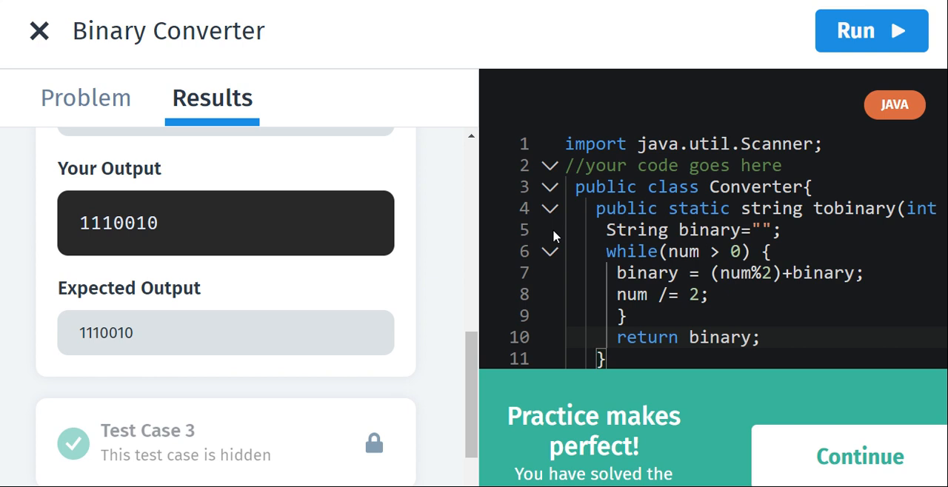